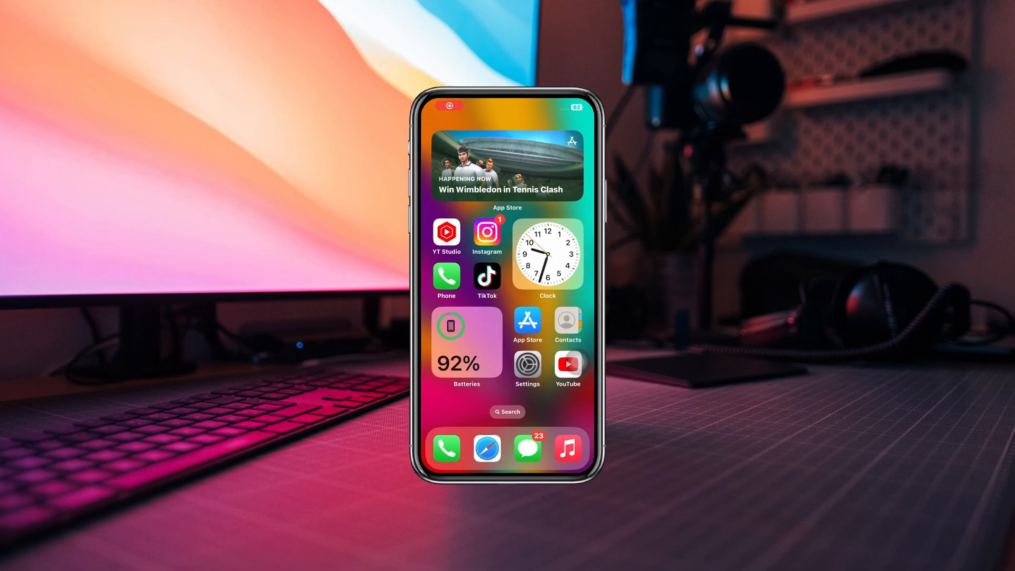
# Toggle Mobile Data and Wi-Fi back and forth, then switch Airplane Mode on and off again
pyautogui.click(487, 277)
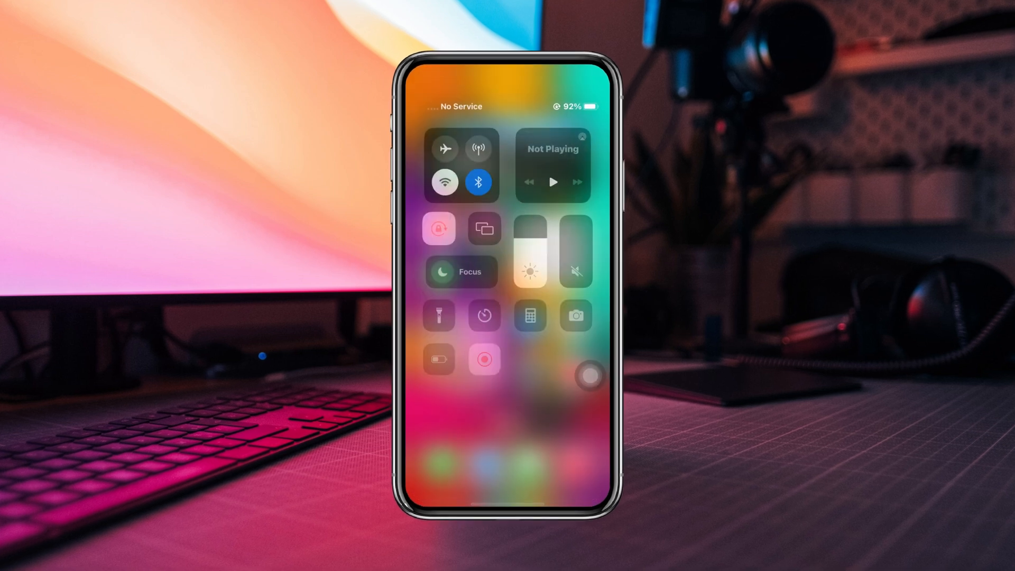
pyautogui.click(478, 148)
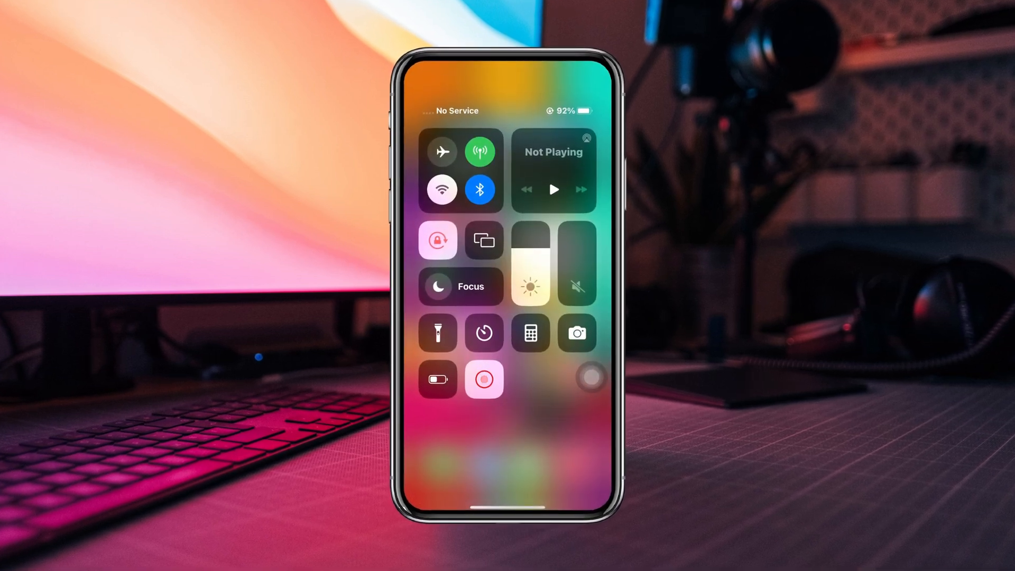
pyautogui.click(441, 188)
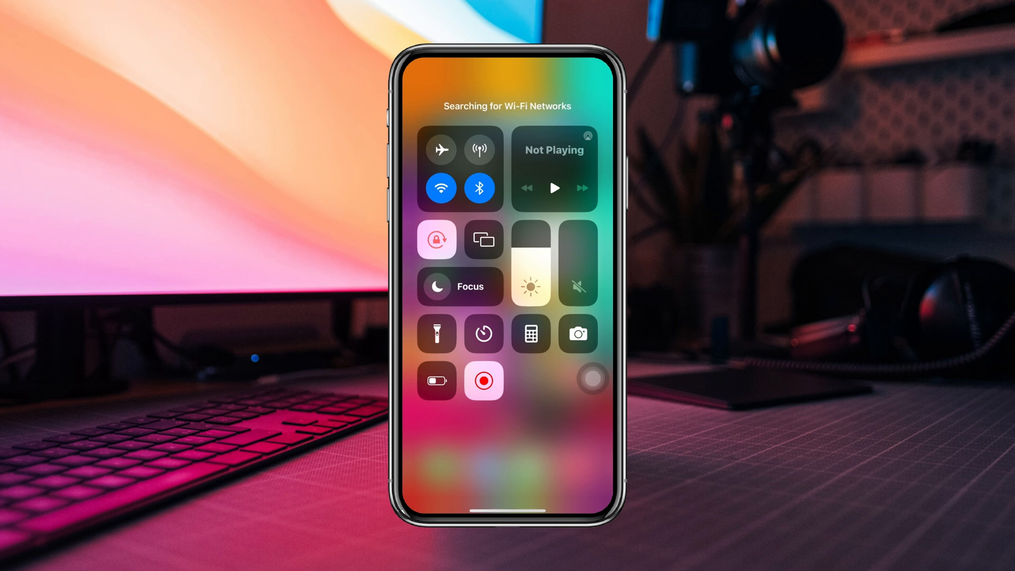
pyautogui.click(439, 188)
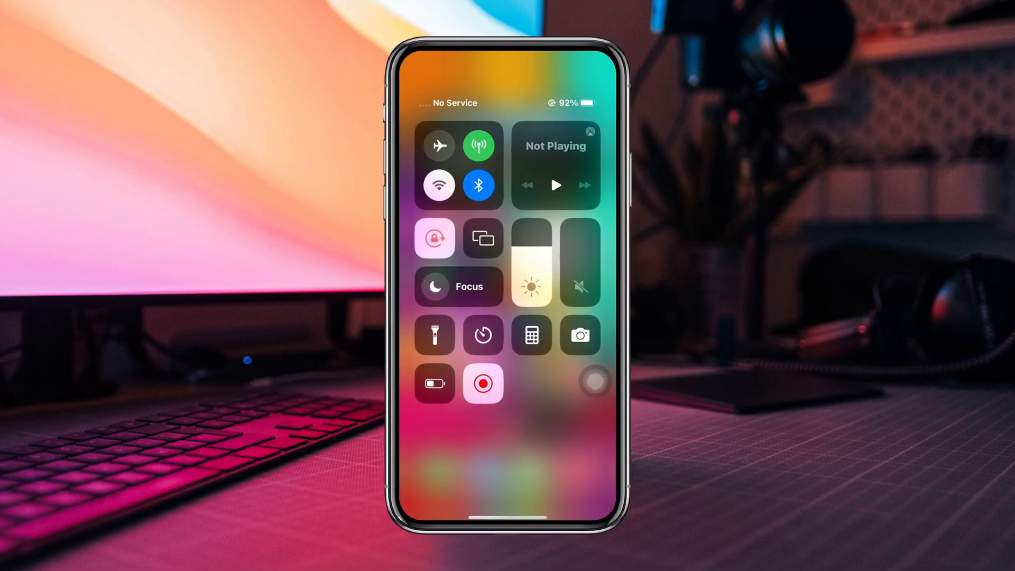
pyautogui.click(439, 145)
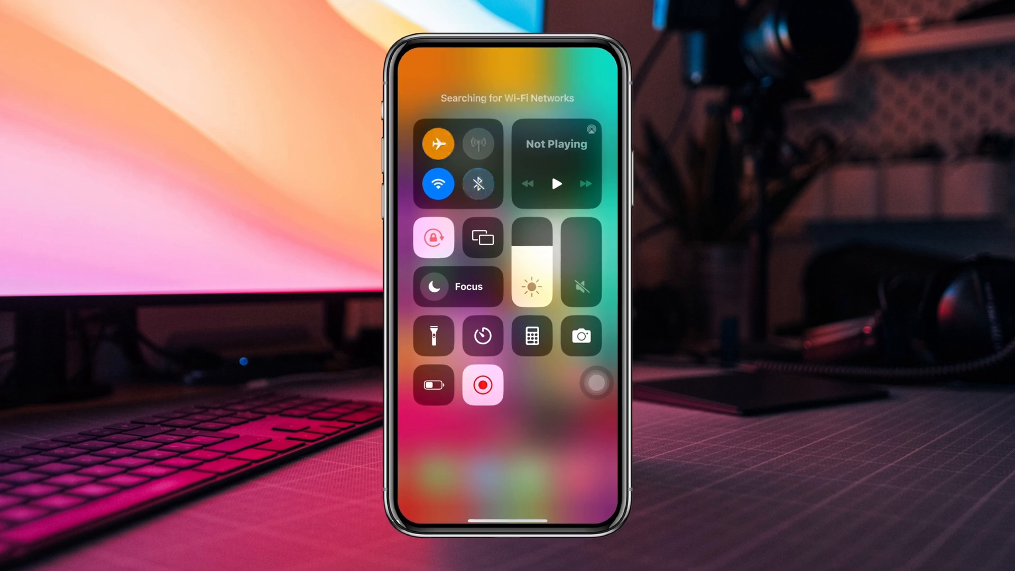
pyautogui.click(436, 143)
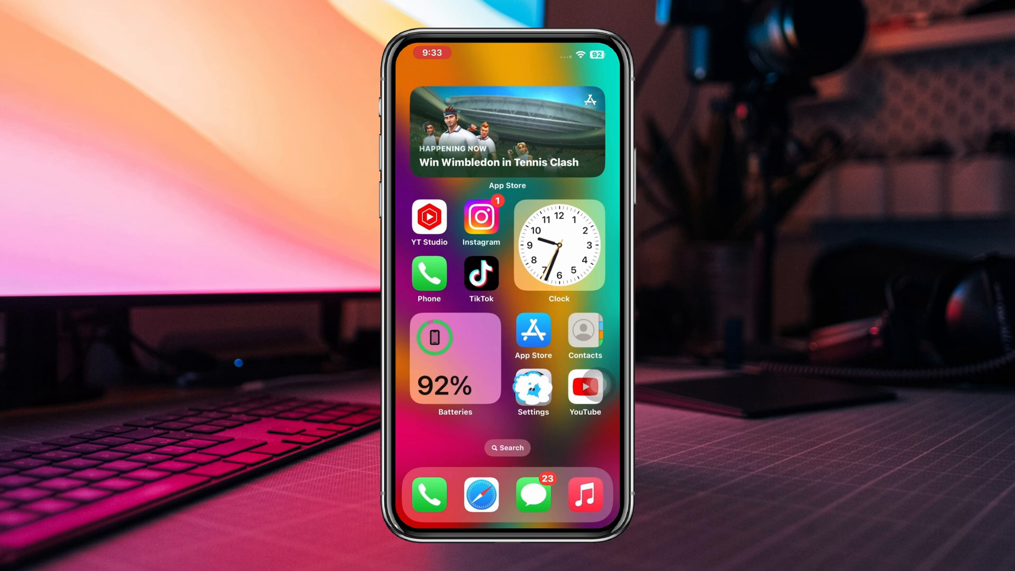
# Reset the Mobile Data Network settings and return to the main Settings list
pyautogui.click(532, 387)
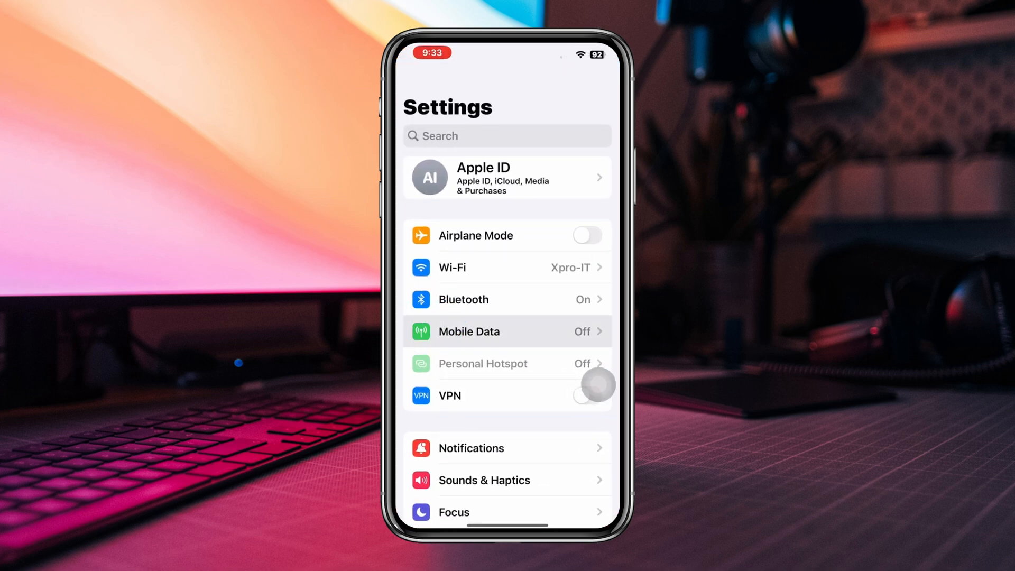
pyautogui.click(468, 330)
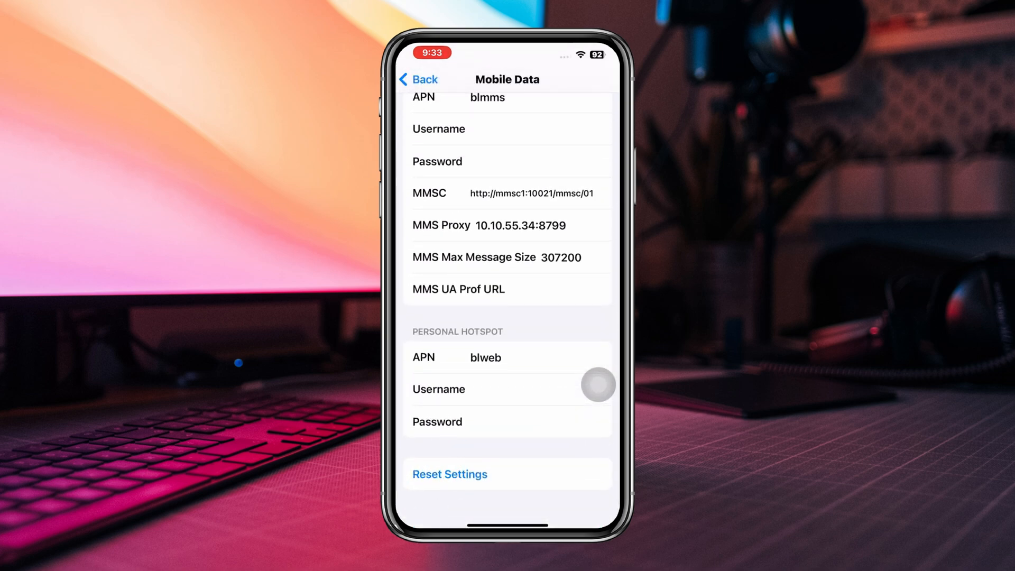
pyautogui.click(419, 79)
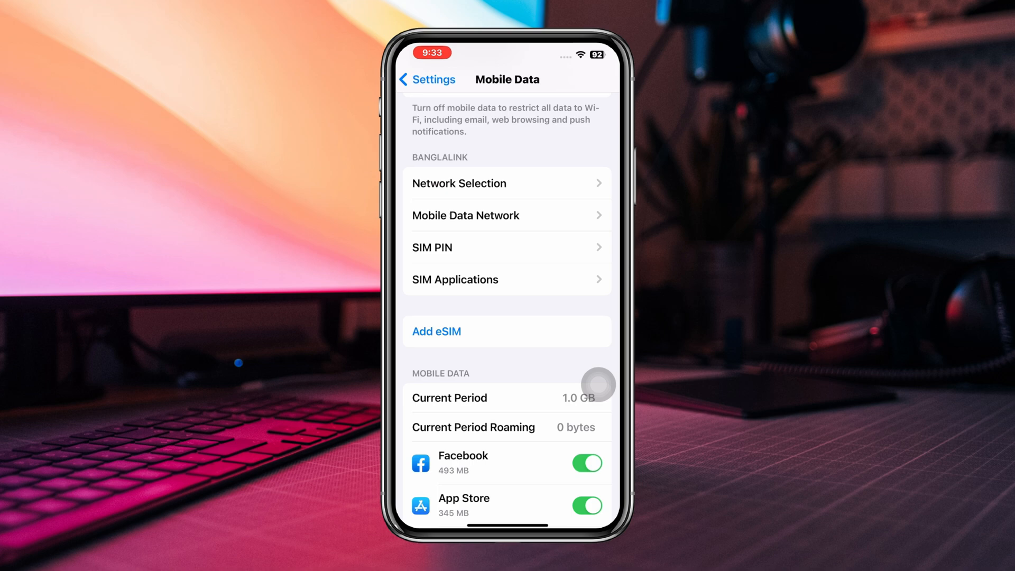
pyautogui.click(426, 79)
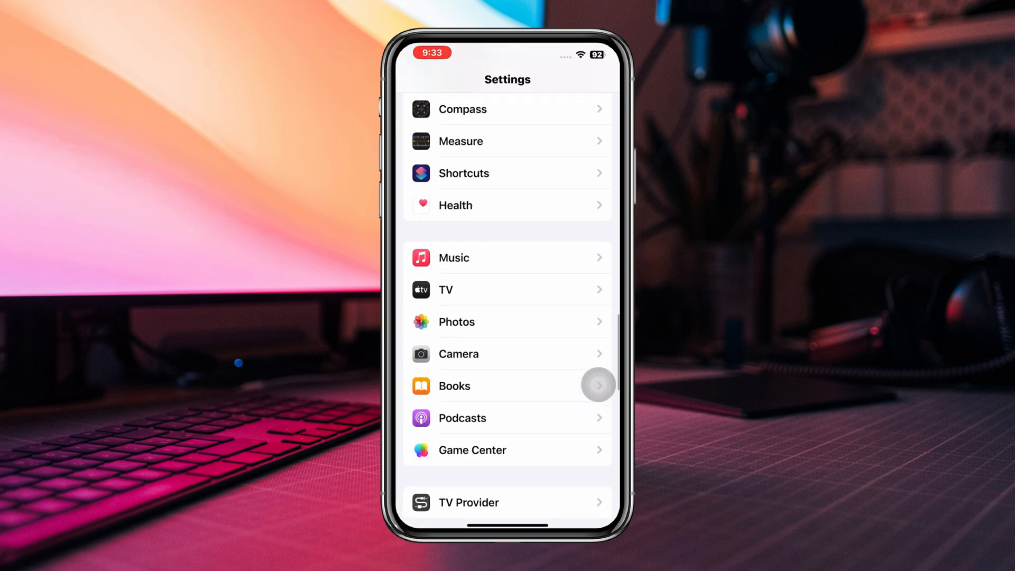
# Review TikTok's app settings page and back out to Settings
pyautogui.scroll(-3)
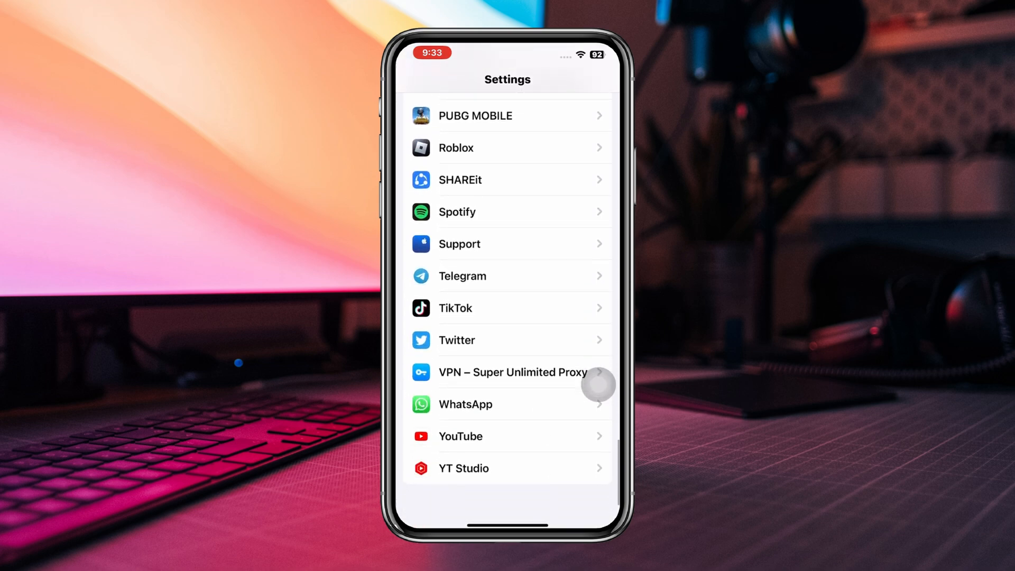
pyautogui.click(455, 307)
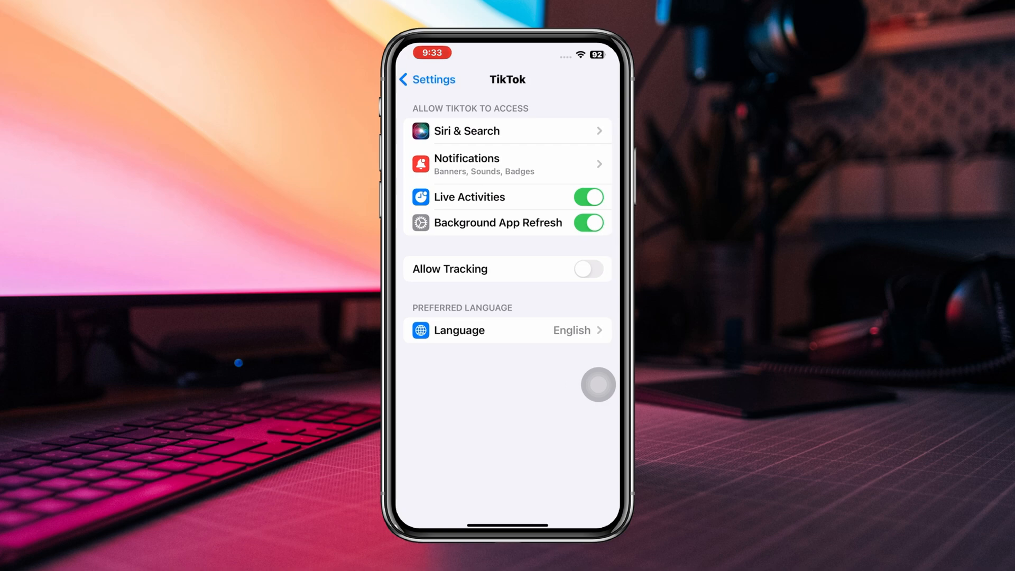
pyautogui.click(426, 79)
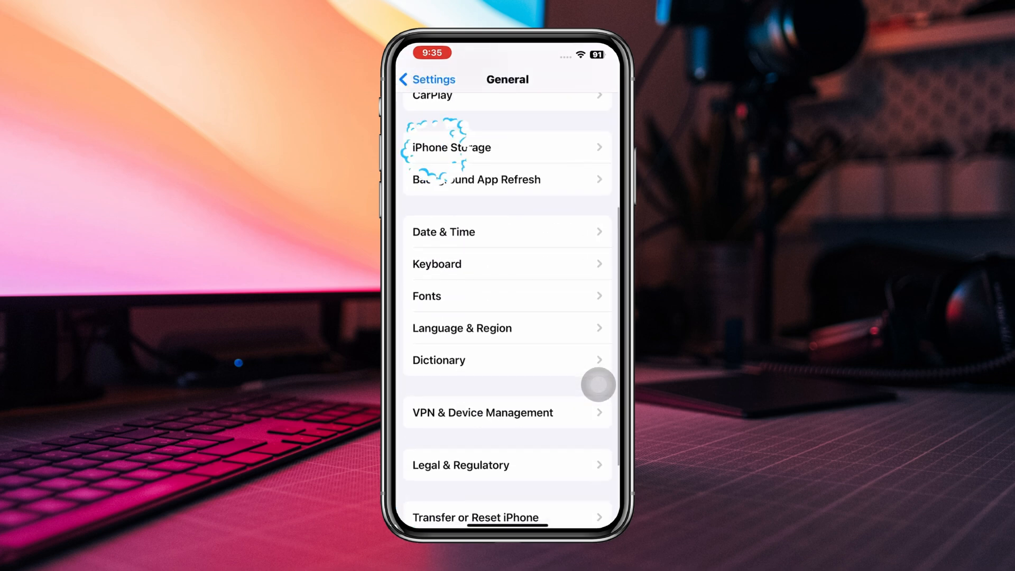
# From iPhone Storage, offload TikTok and confirm, keeping its documents and data
pyautogui.click(449, 147)
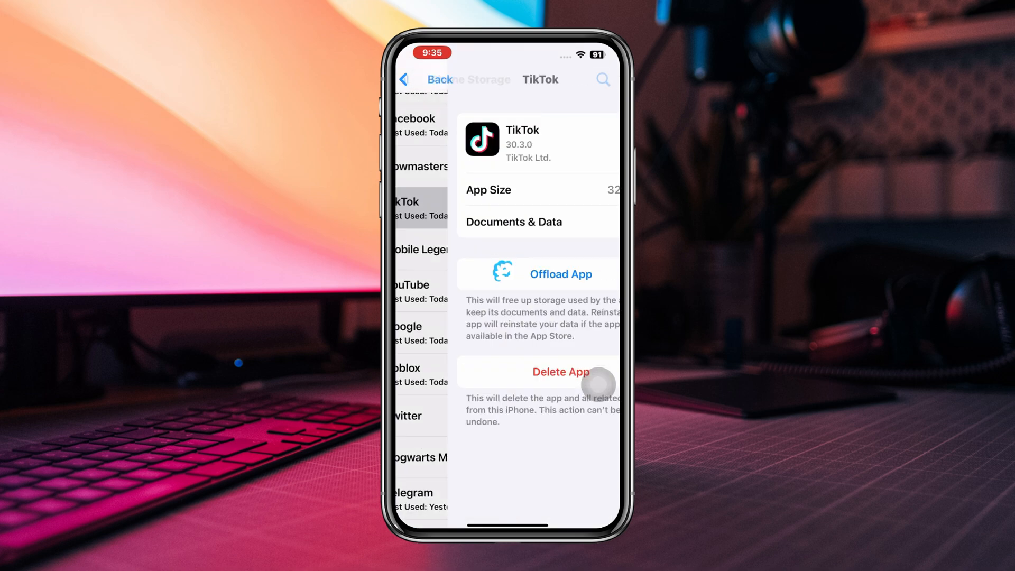
pyautogui.click(537, 274)
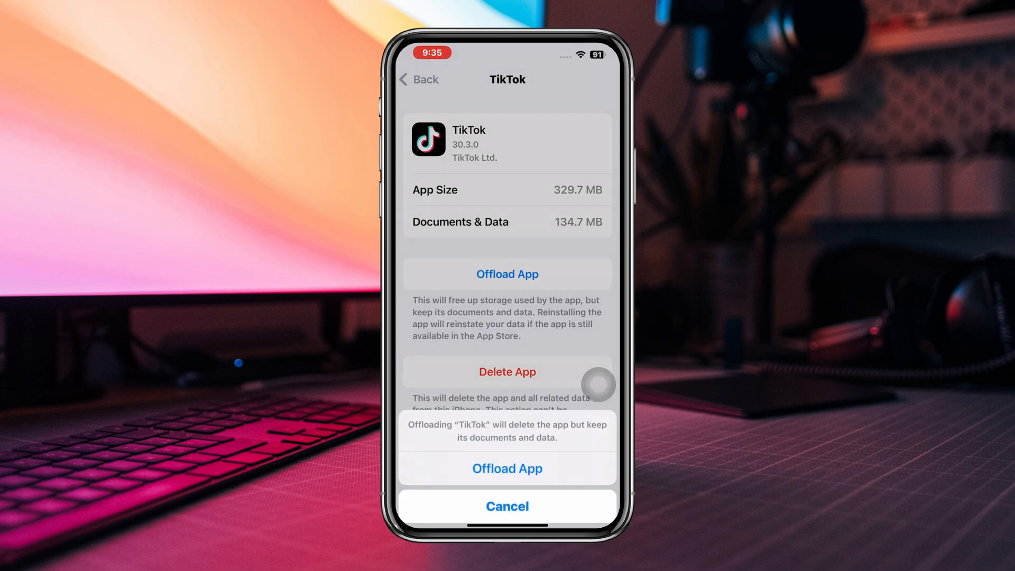
pyautogui.click(506, 469)
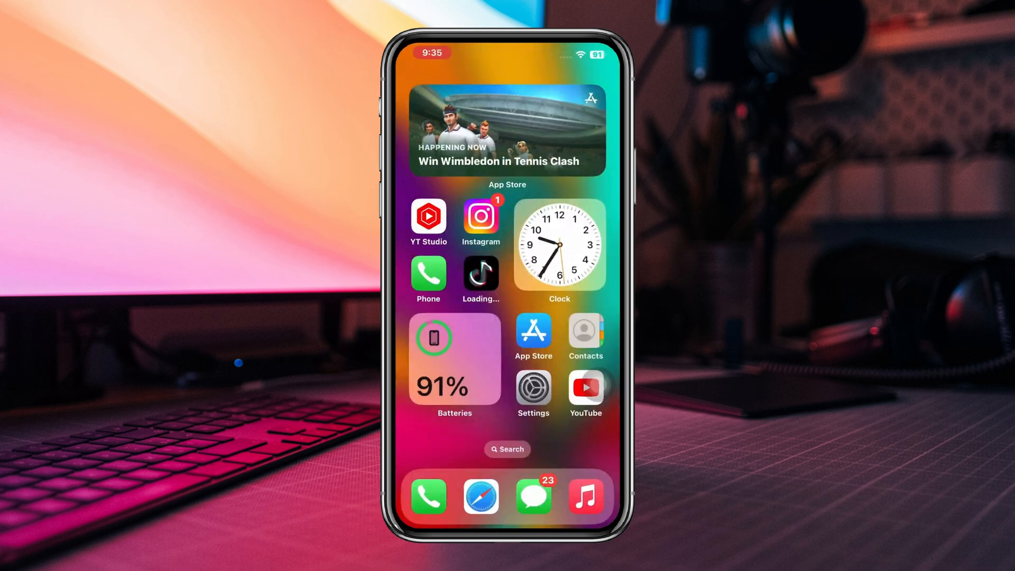
# Reset All Settings via General > Transfer or Reset iPhone and confirm
pyautogui.click(533, 393)
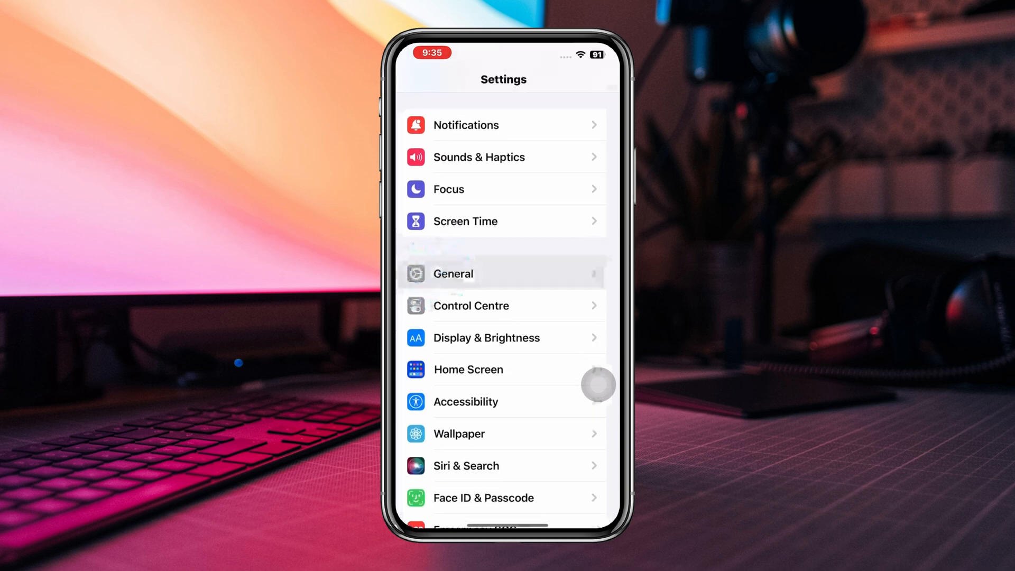
pyautogui.click(453, 272)
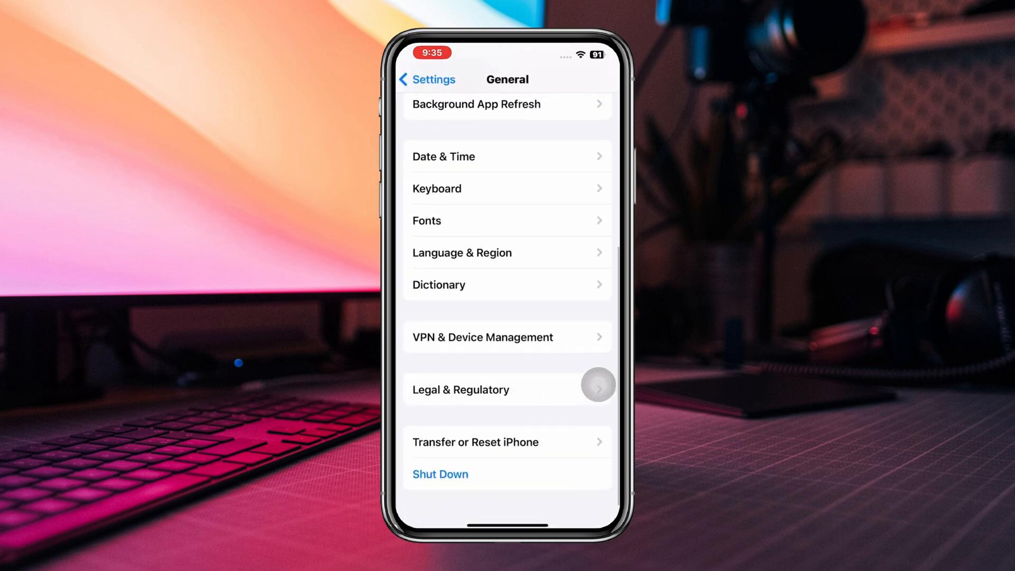
pyautogui.click(474, 442)
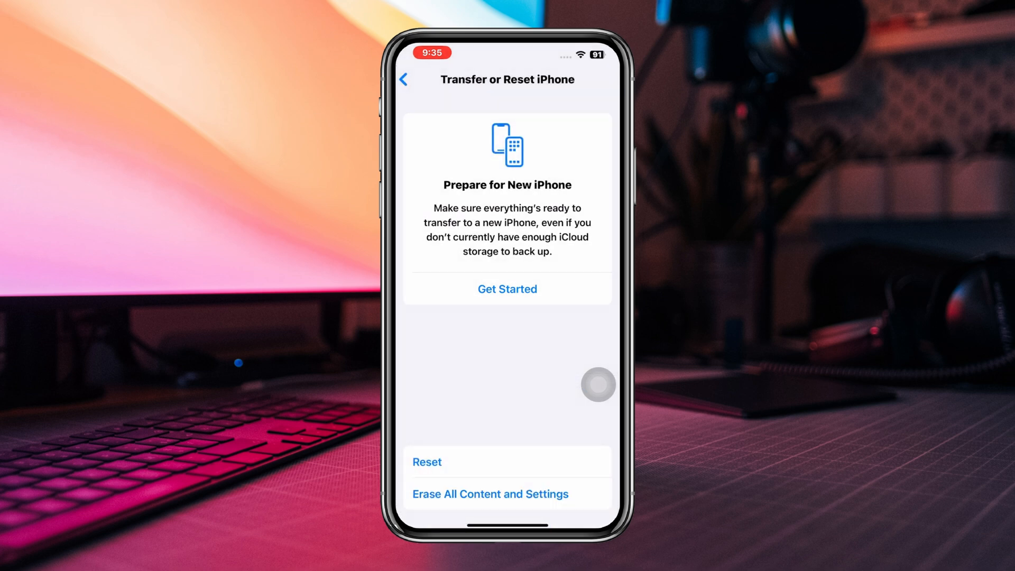
pyautogui.click(489, 493)
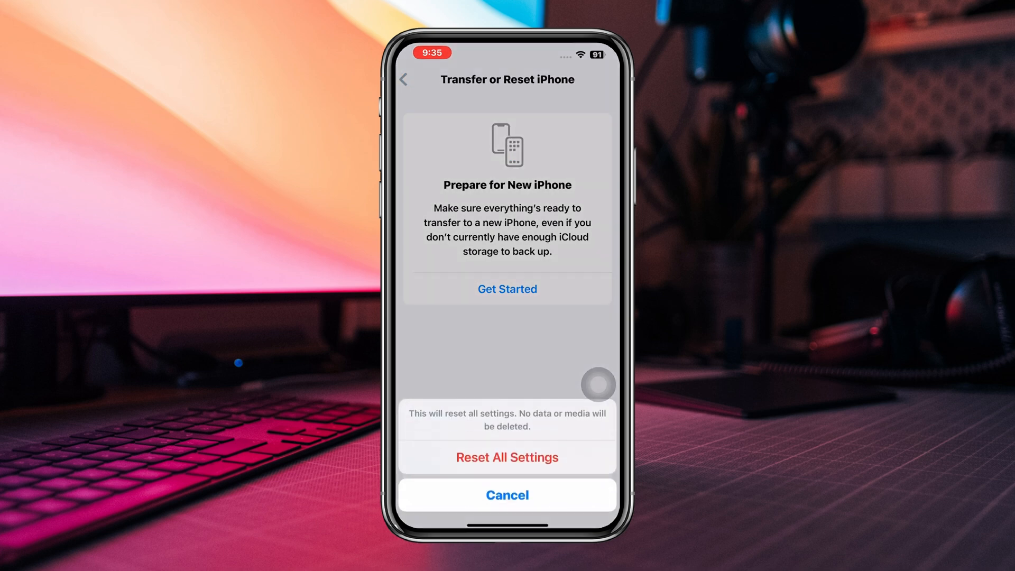
pyautogui.click(506, 495)
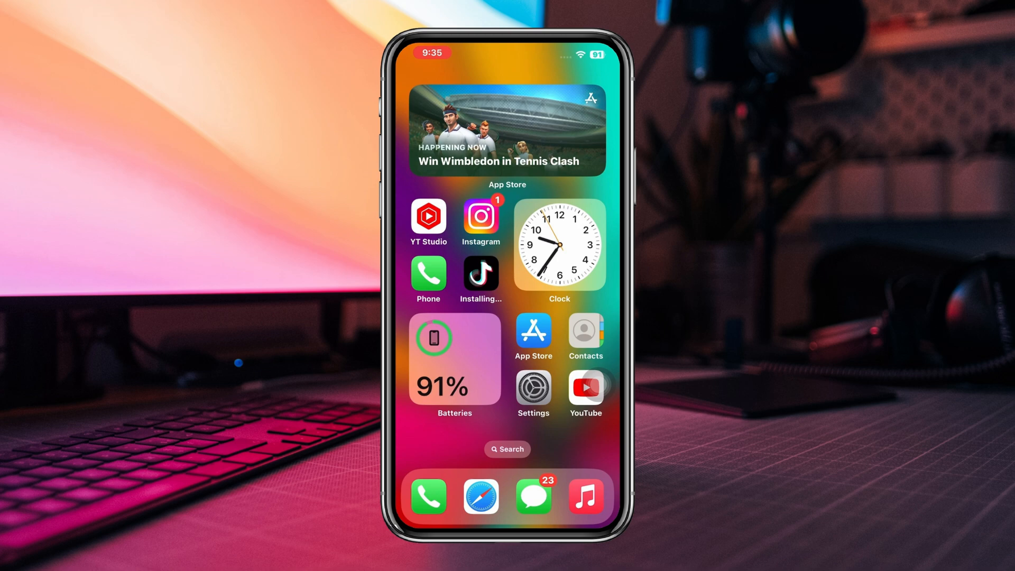
# Long-press TikTok on the Home Screen and choose Delete App
pyautogui.click(480, 271)
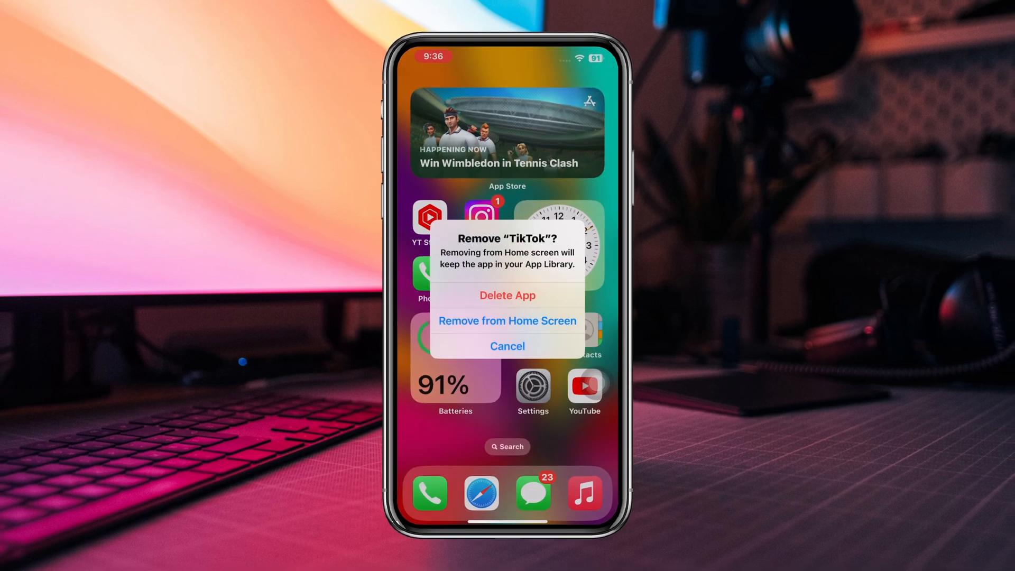
pyautogui.click(507, 345)
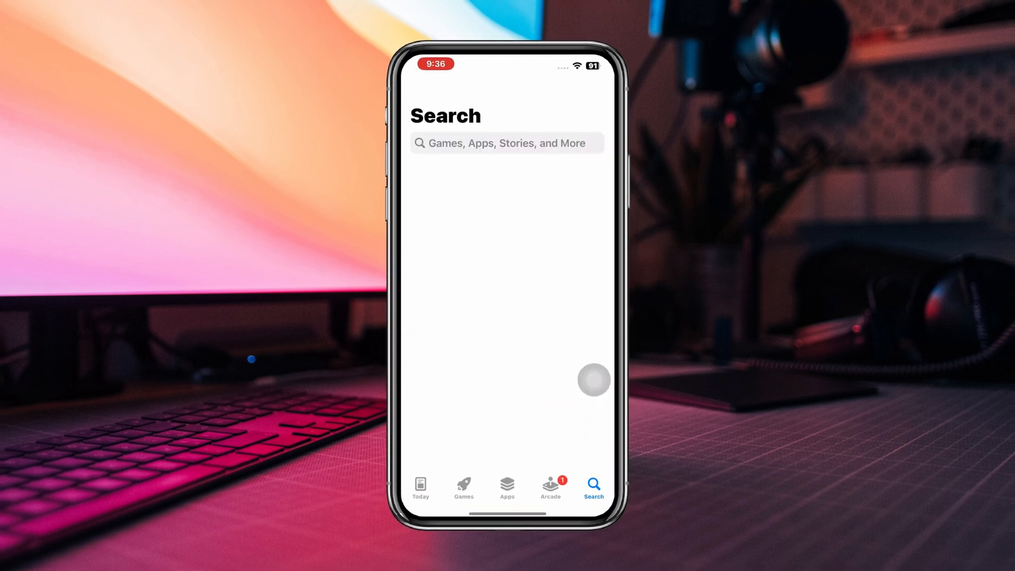
# Search 'tik tok' in the App Store so TikTok appears for redownload
pyautogui.write('ti')
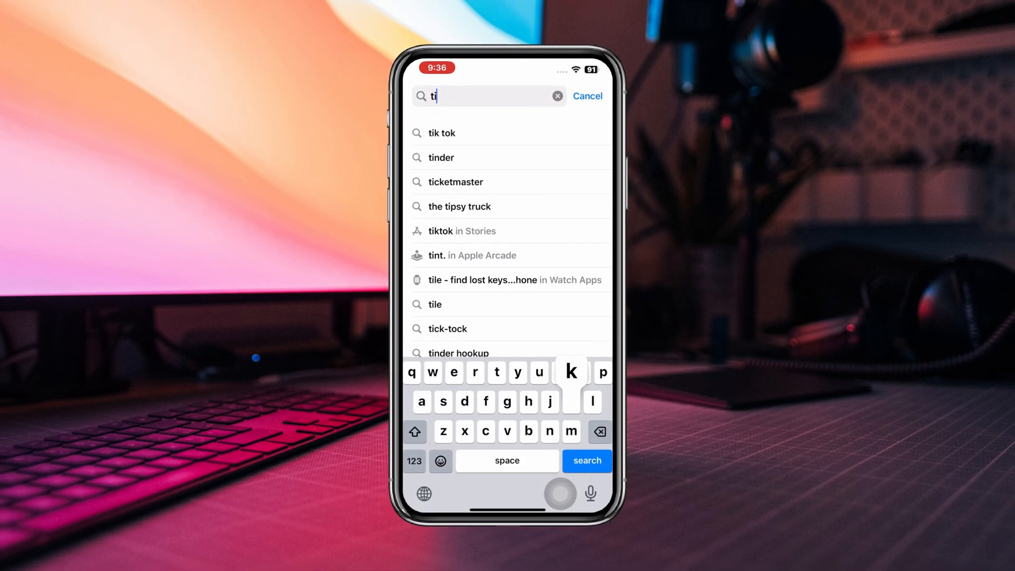
pyautogui.click(442, 133)
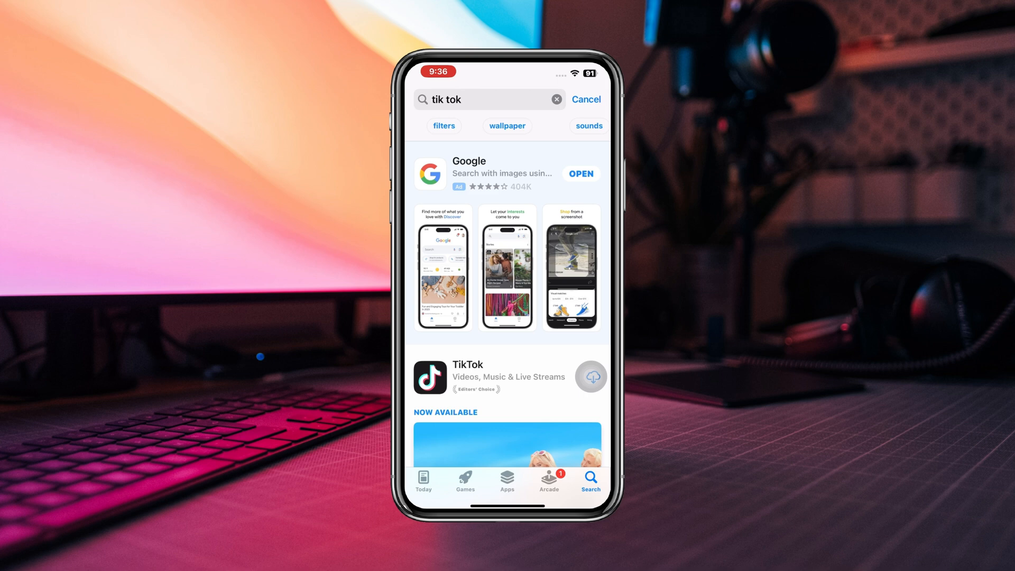